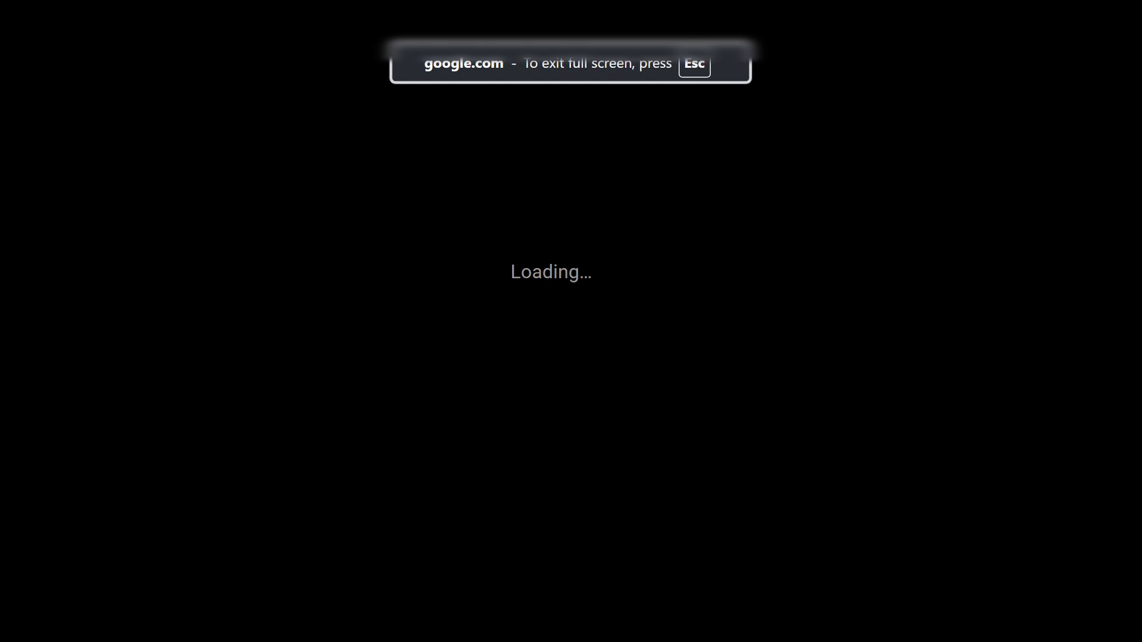
# Step: Exit the Slides presentation to move on to the AroFlo client record
pyautogui.press('Escape')
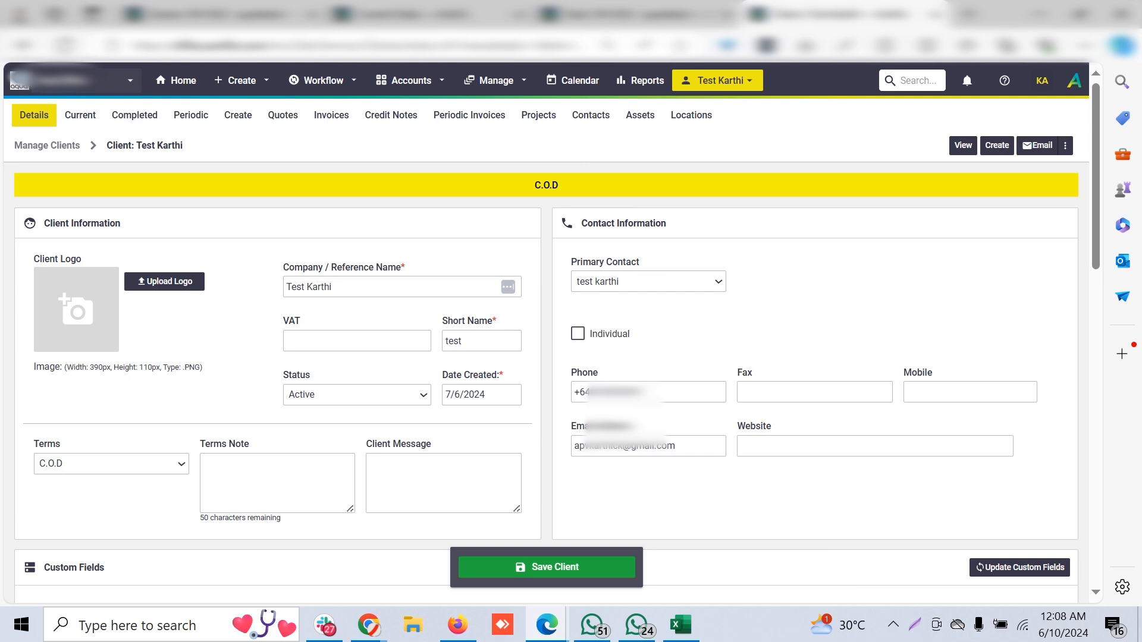
# Step: Scroll the Test Karthi client record down to its Custom Fields section
pyautogui.scroll(-3)
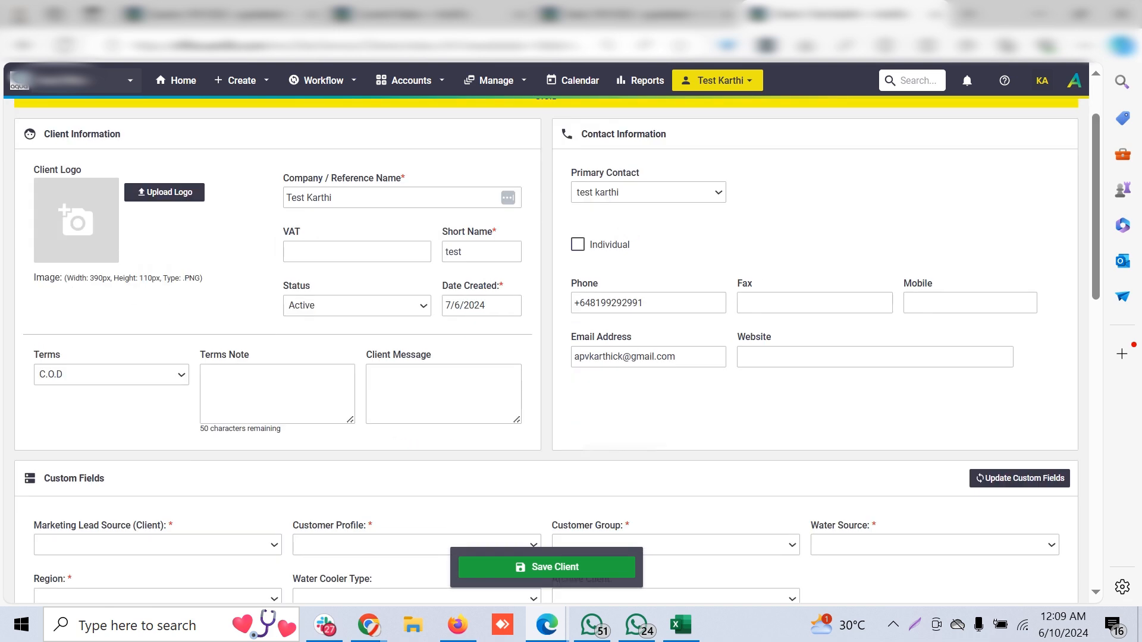
pyautogui.scroll(-3)
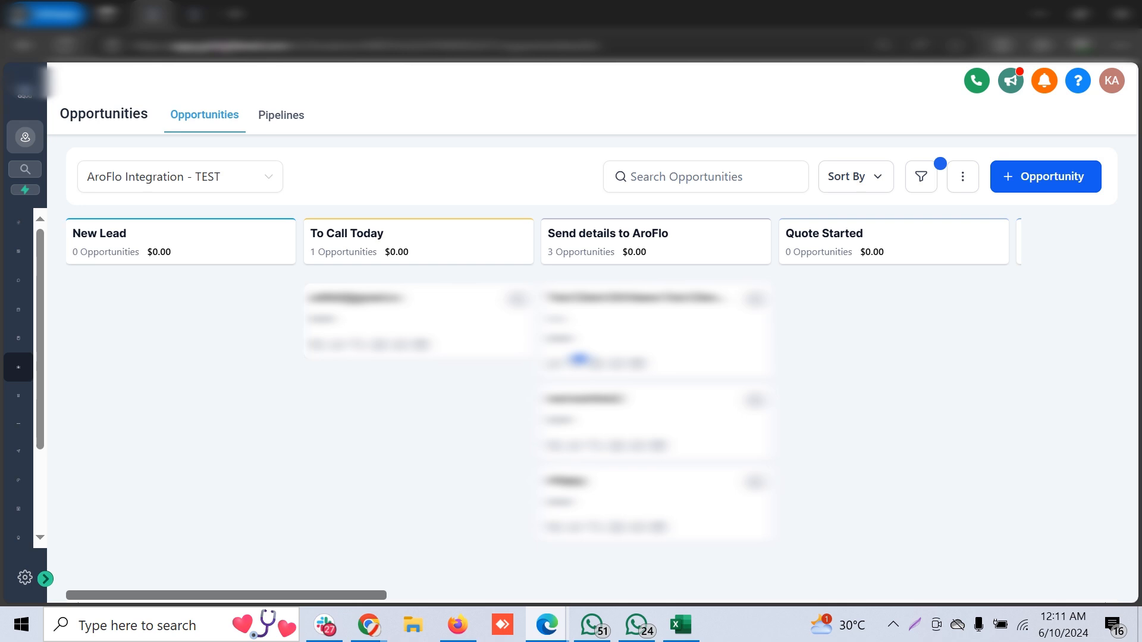
pyautogui.moveTo(546, 624)
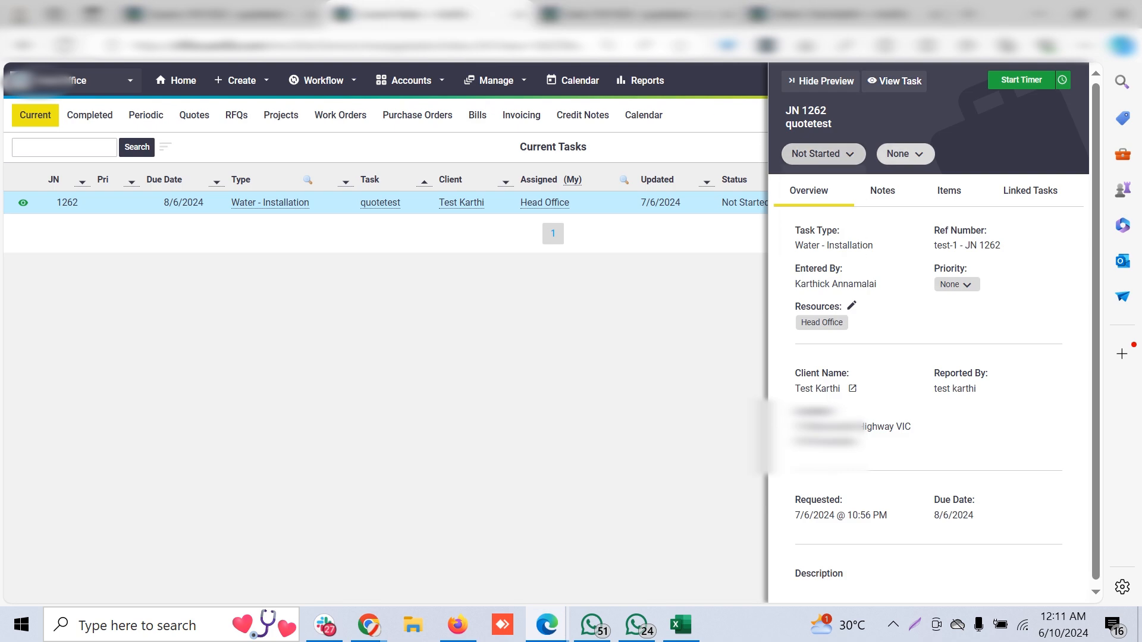
# Step: View the full task JN 1262 page and move through its notes and checklist
pyautogui.click(821, 153)
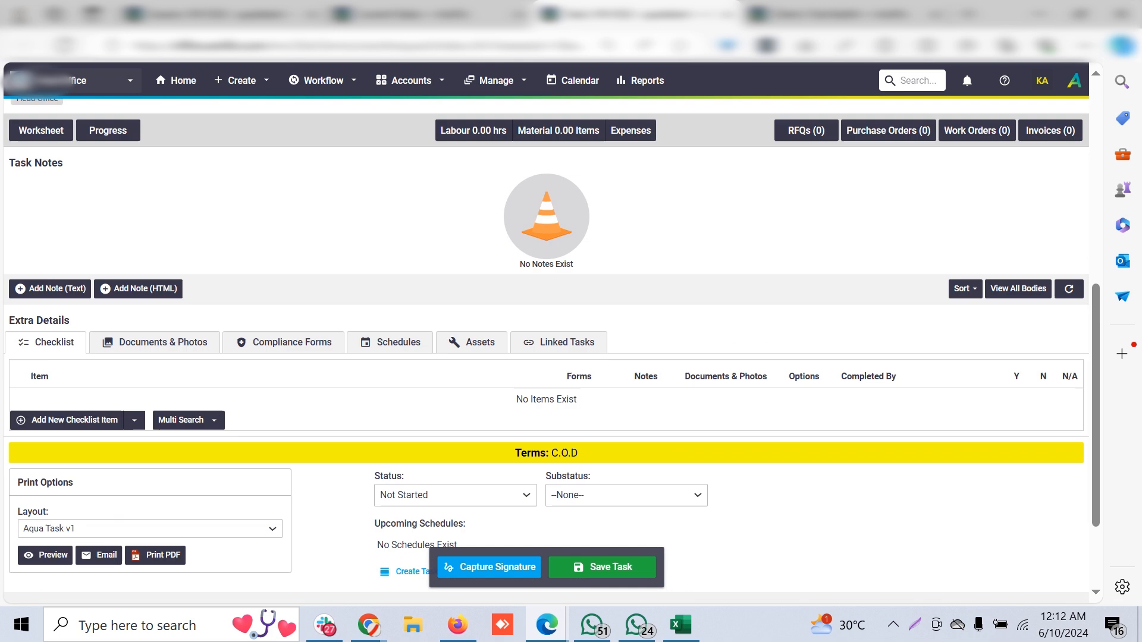
pyautogui.click(454, 371)
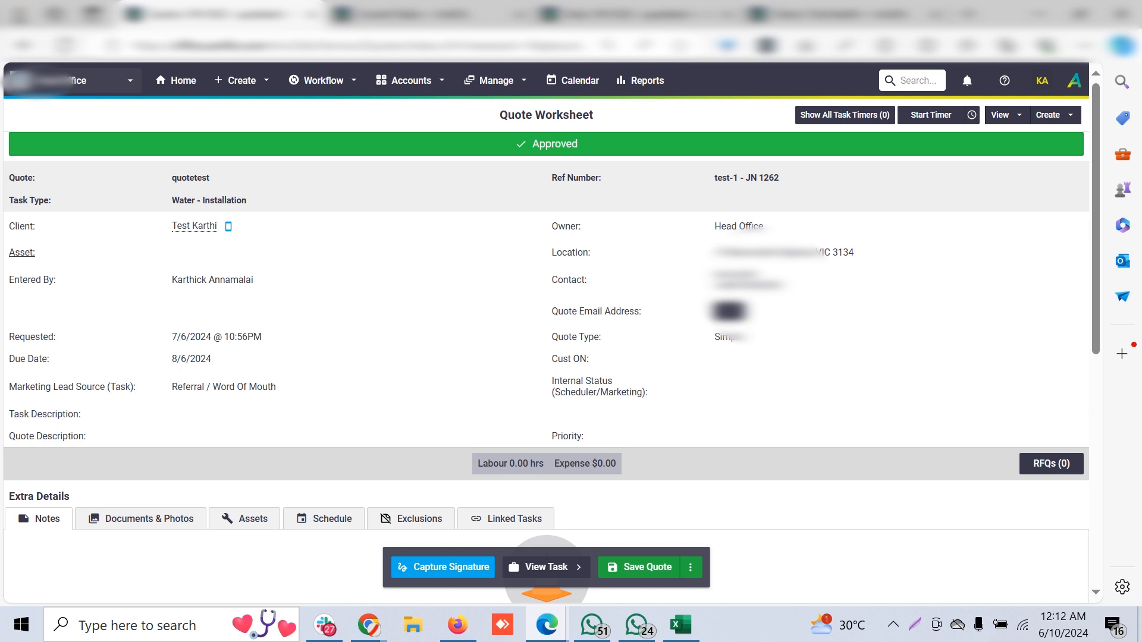
# Step: Reveal the quotetest quote's Status dropdown, currently Approved, listing In Progress to Delete
pyautogui.scroll(-3)
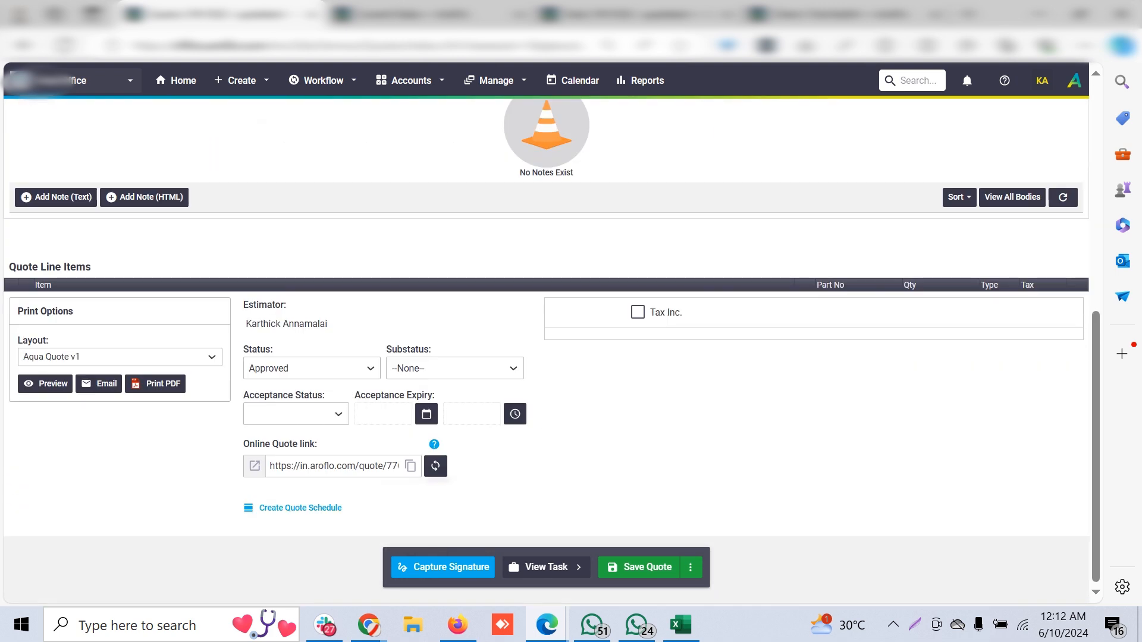
pyautogui.click(311, 368)
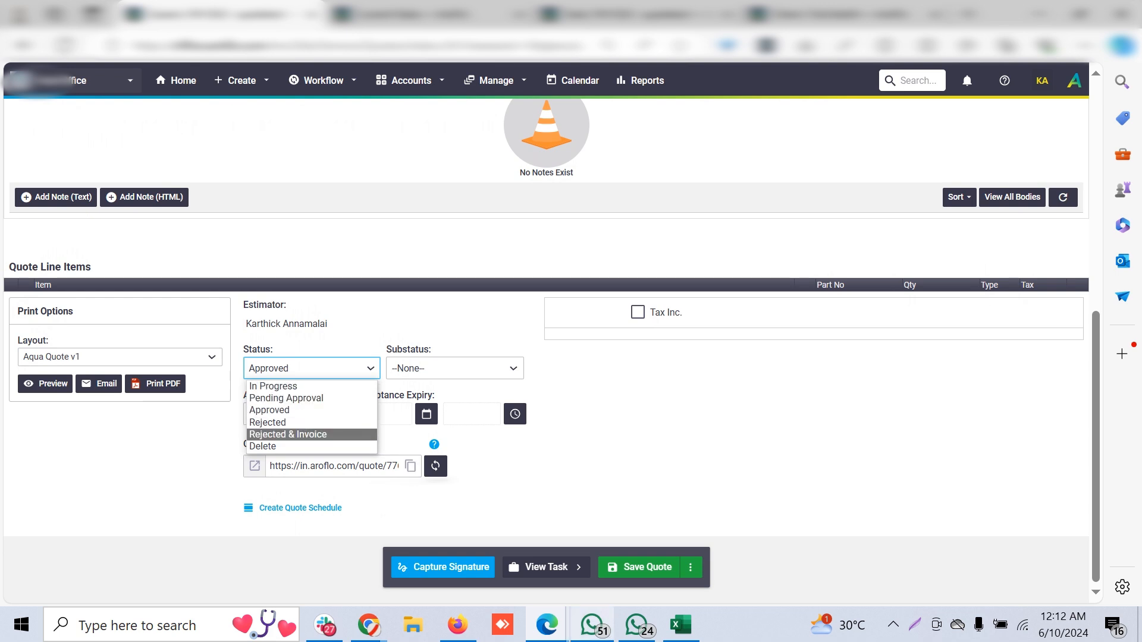
pyautogui.moveTo(544, 624)
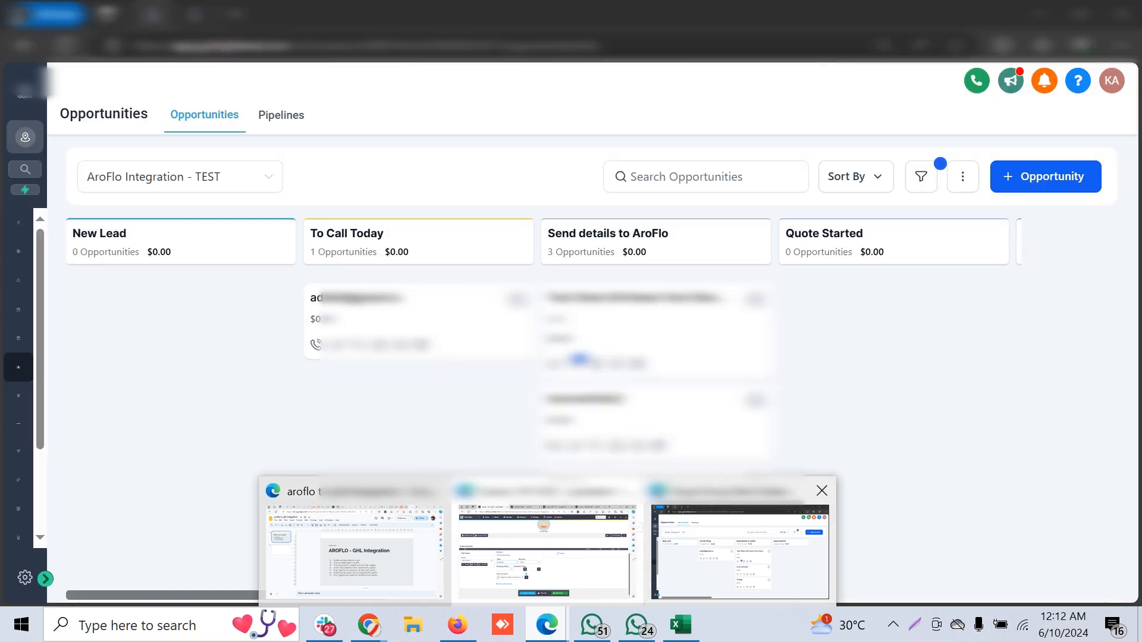
# Step: Switch the Opportunities board from AroFlo Integration - TEST to the III. Quote pipeline
pyautogui.click(179, 176)
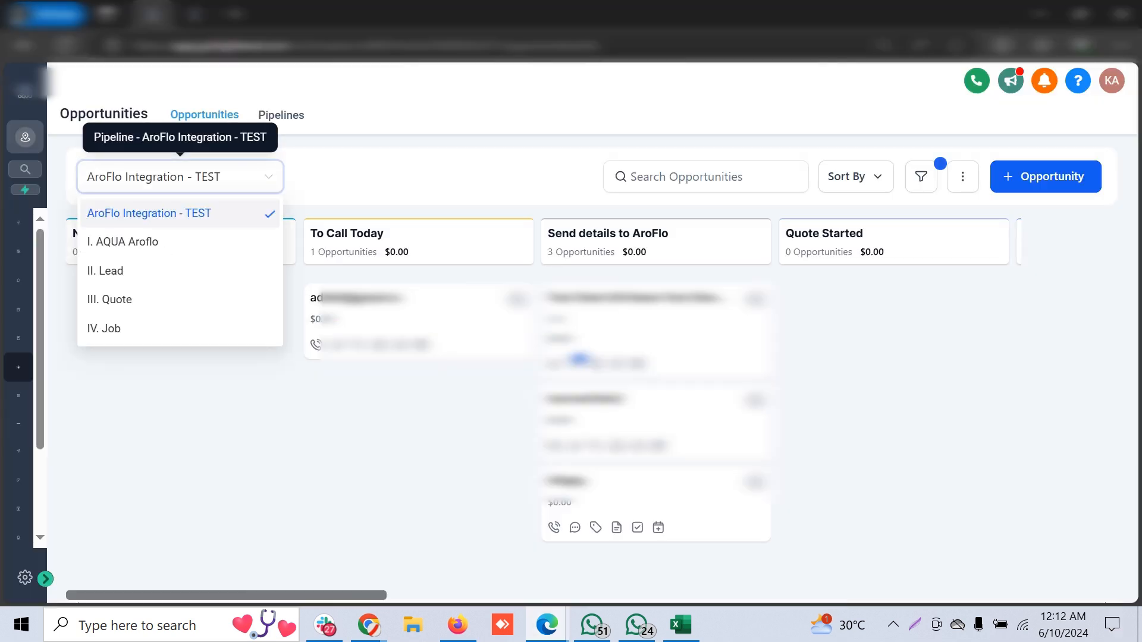
pyautogui.click(109, 300)
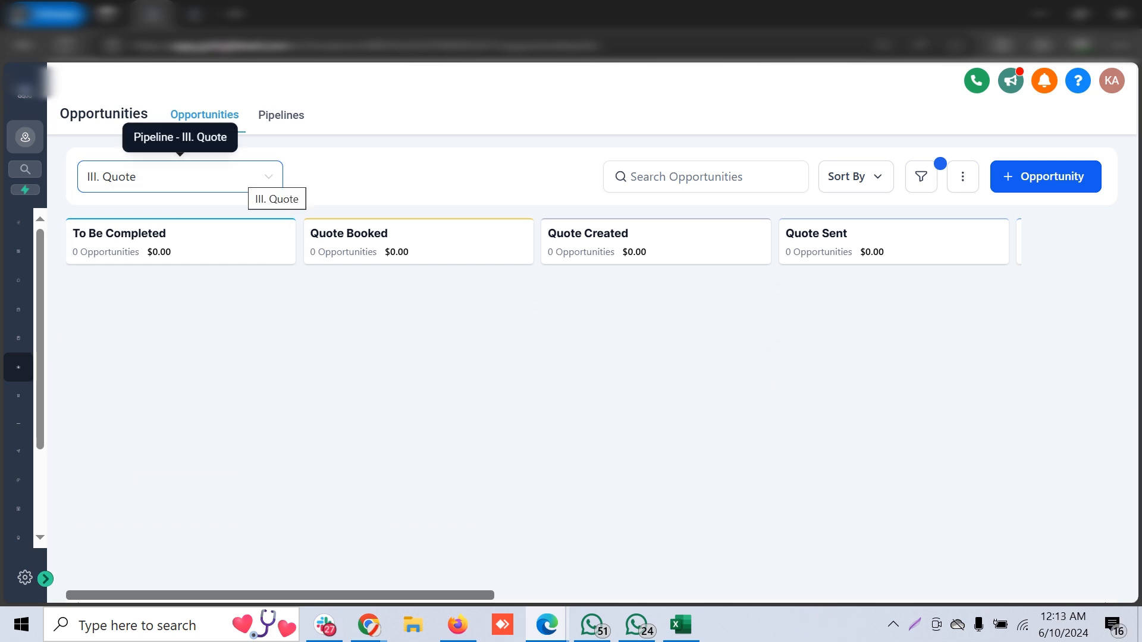
pyautogui.moveTo(546, 624)
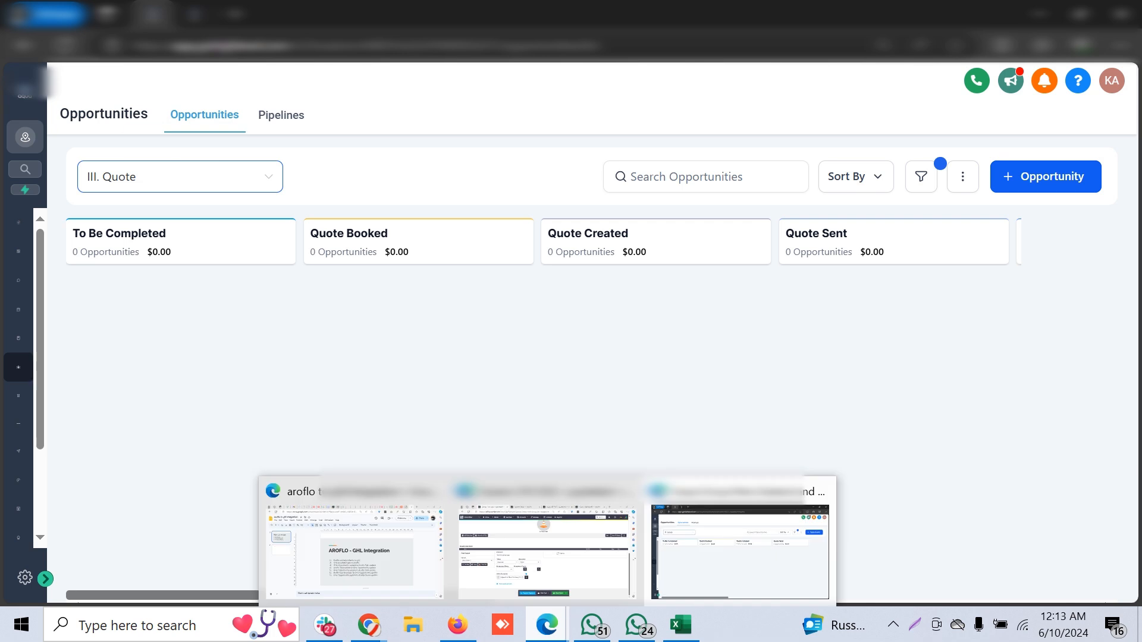